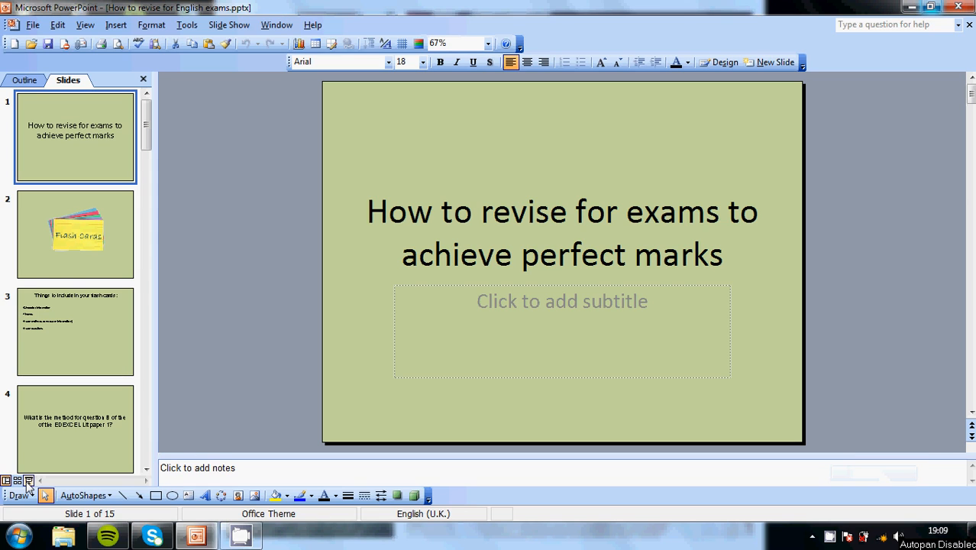
# Launch the revision-tips deck as a full-screen slide show from the title slide
pyautogui.click(28, 480)
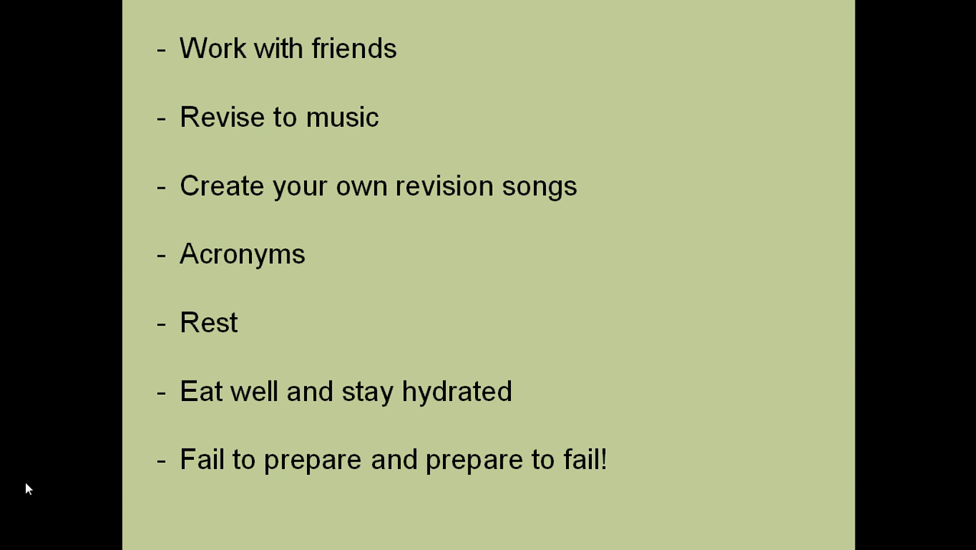